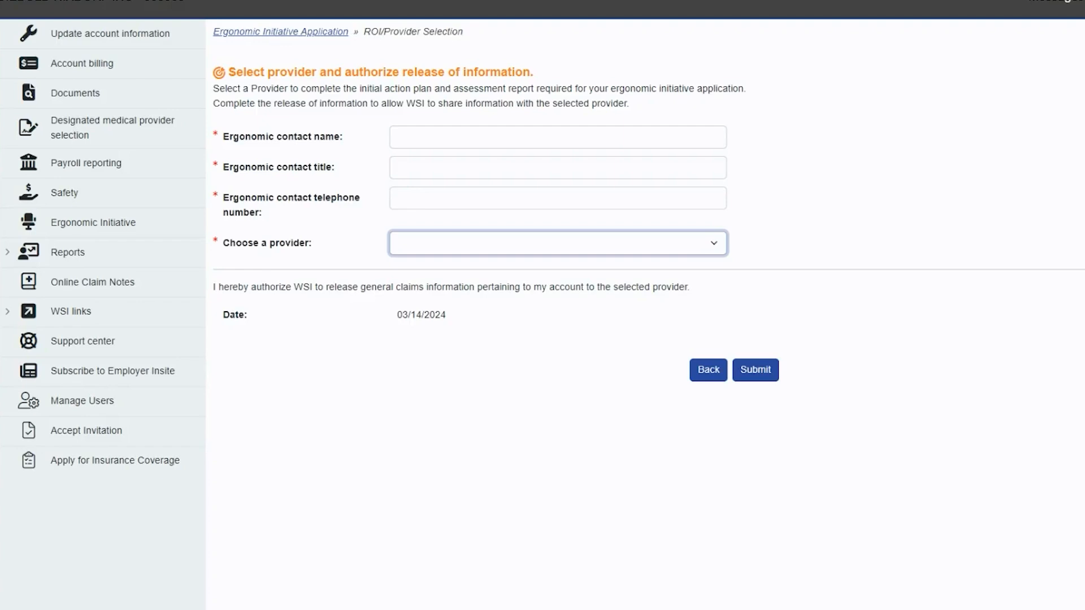
mouse_move(835, 293)
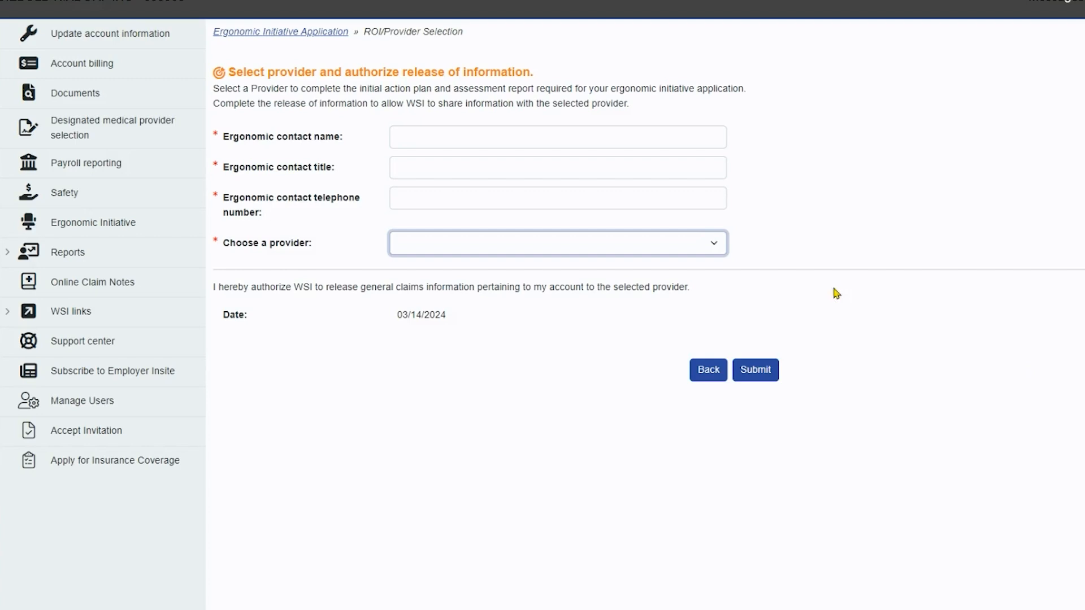
mouse_move(722, 244)
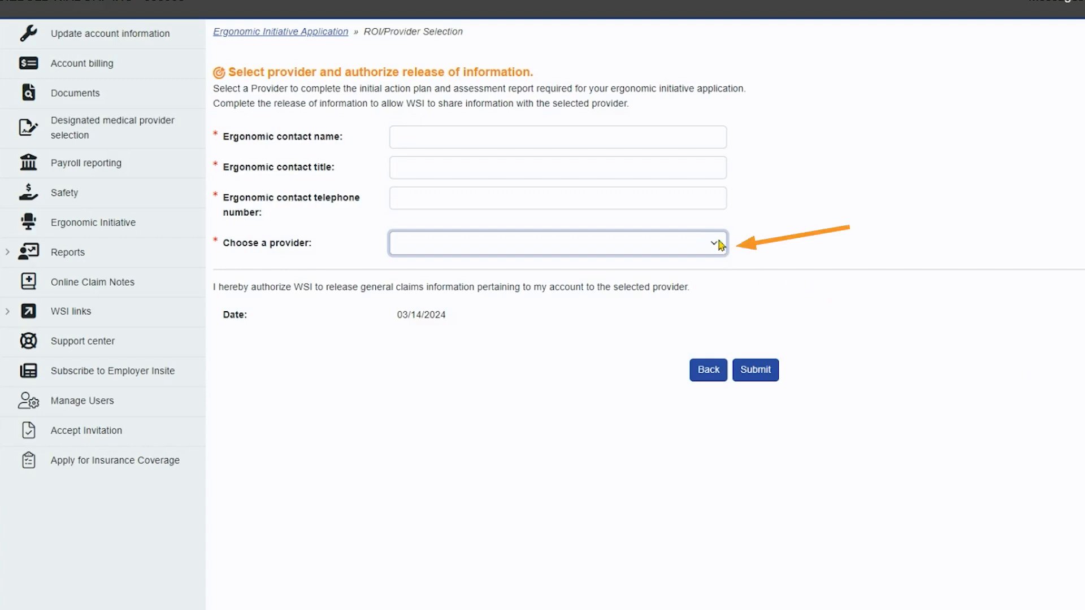
mouse_move(720, 244)
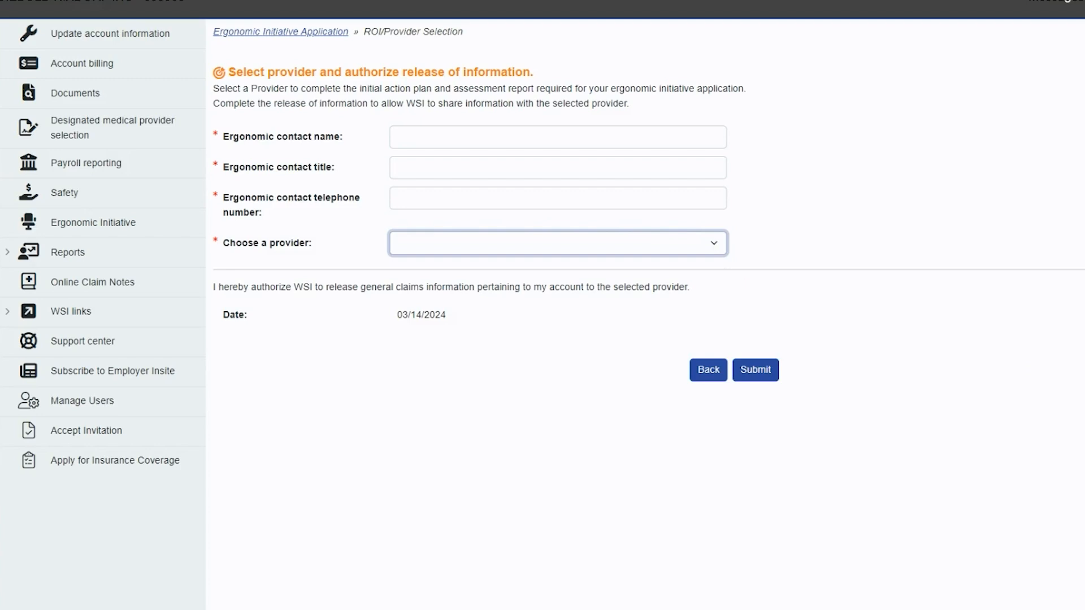
mouse_move(720, 245)
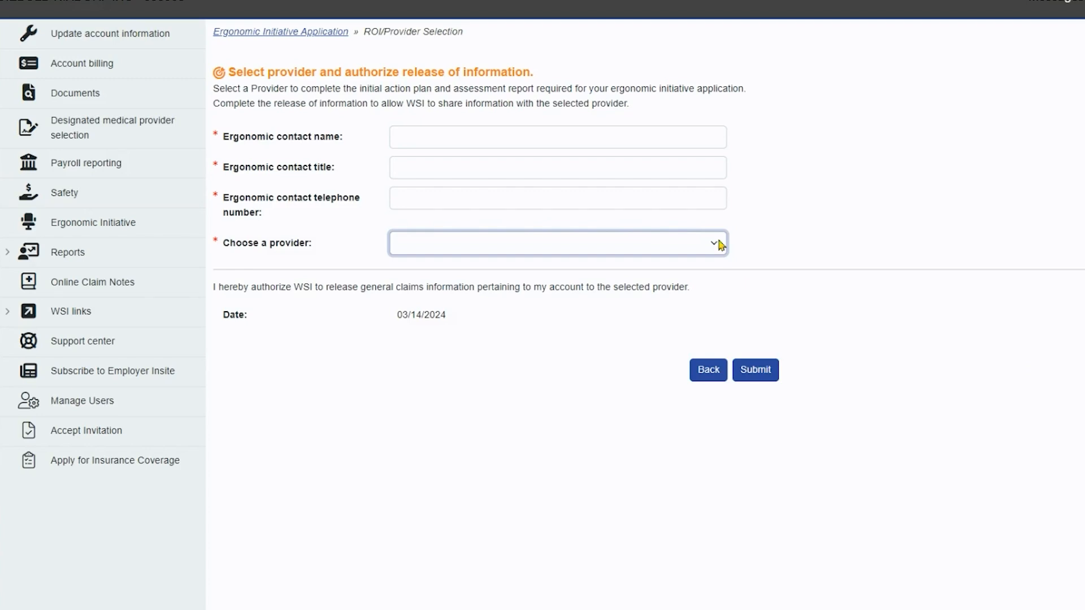
mouse_move(800, 239)
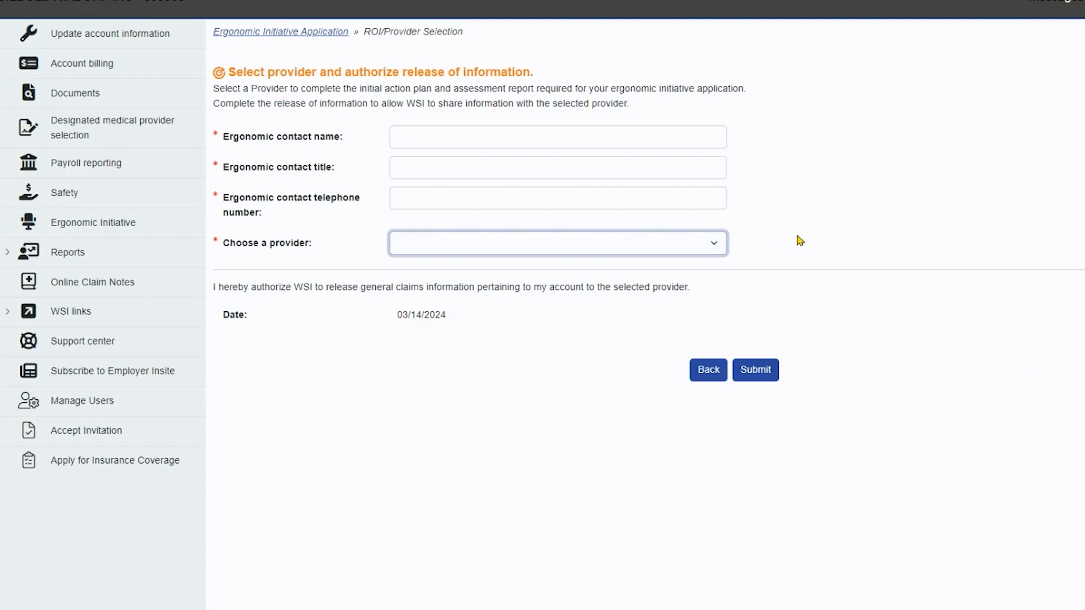
mouse_move(812, 237)
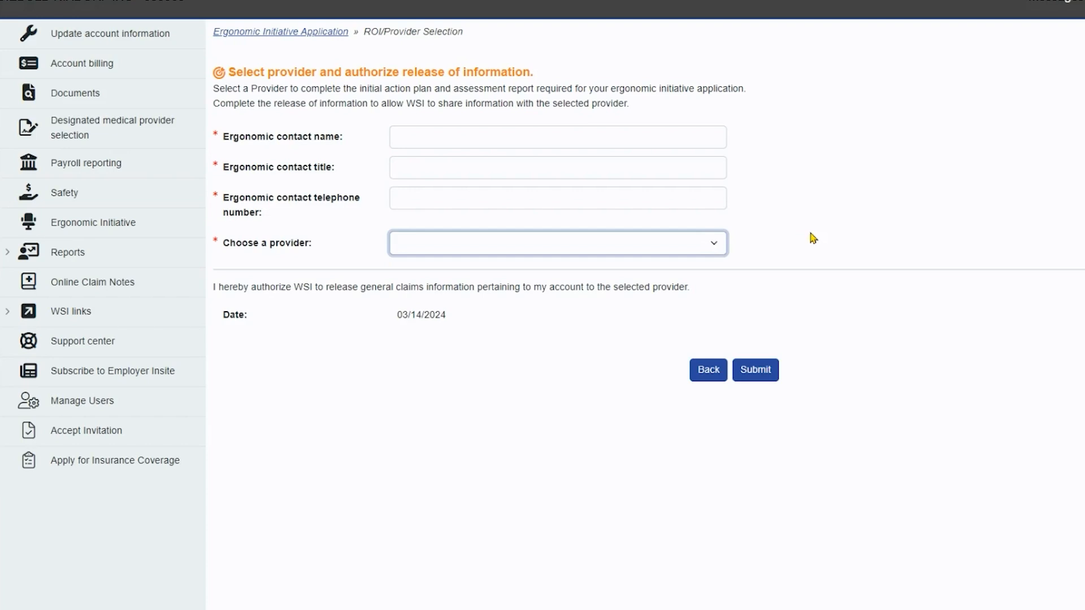
mouse_move(751, 195)
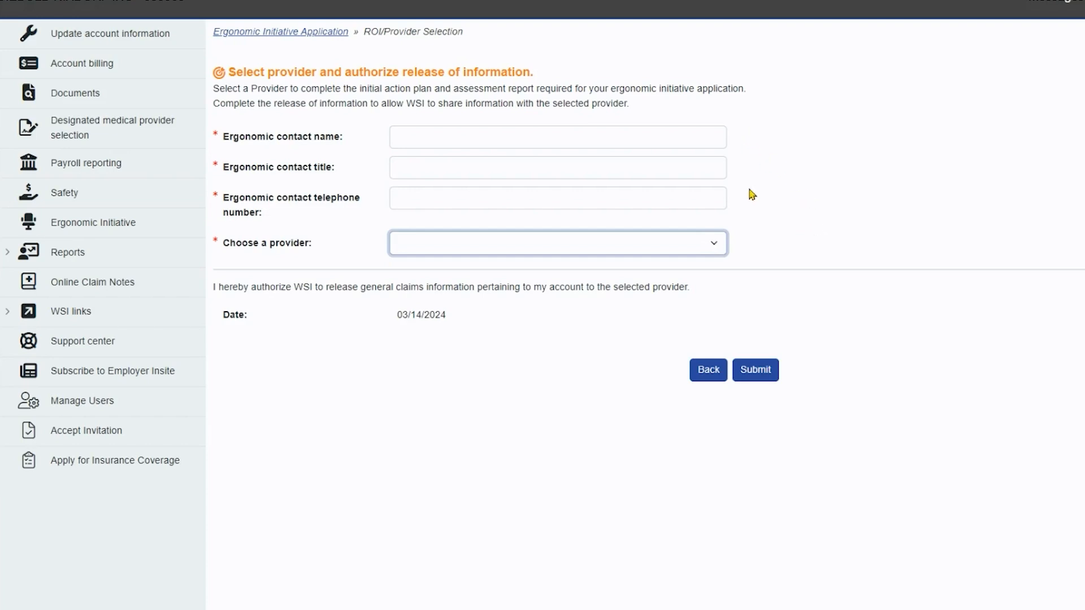
mouse_move(753, 263)
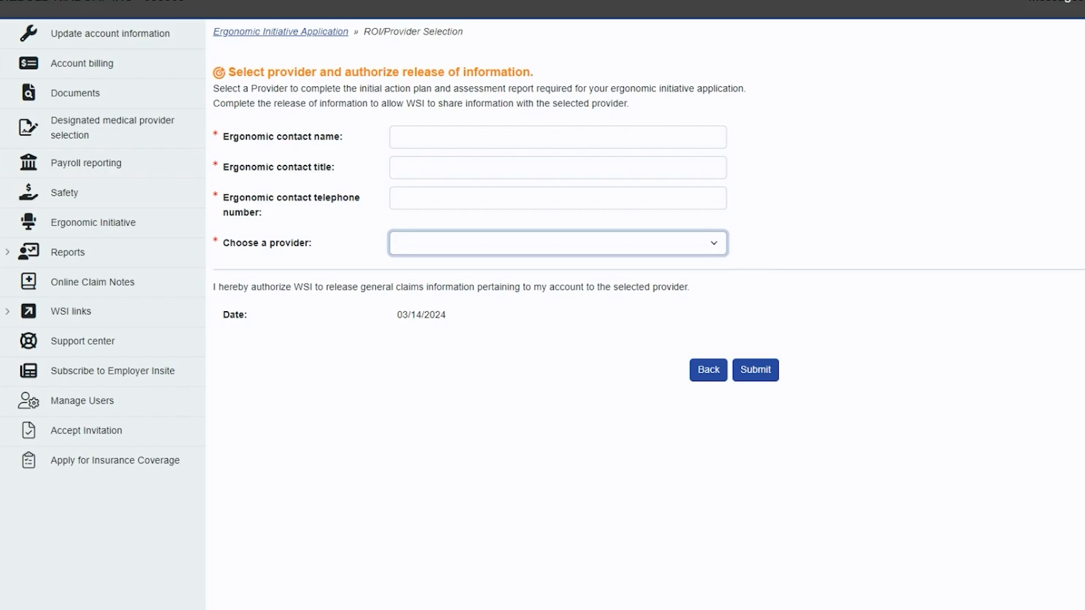
mouse_move(680, 438)
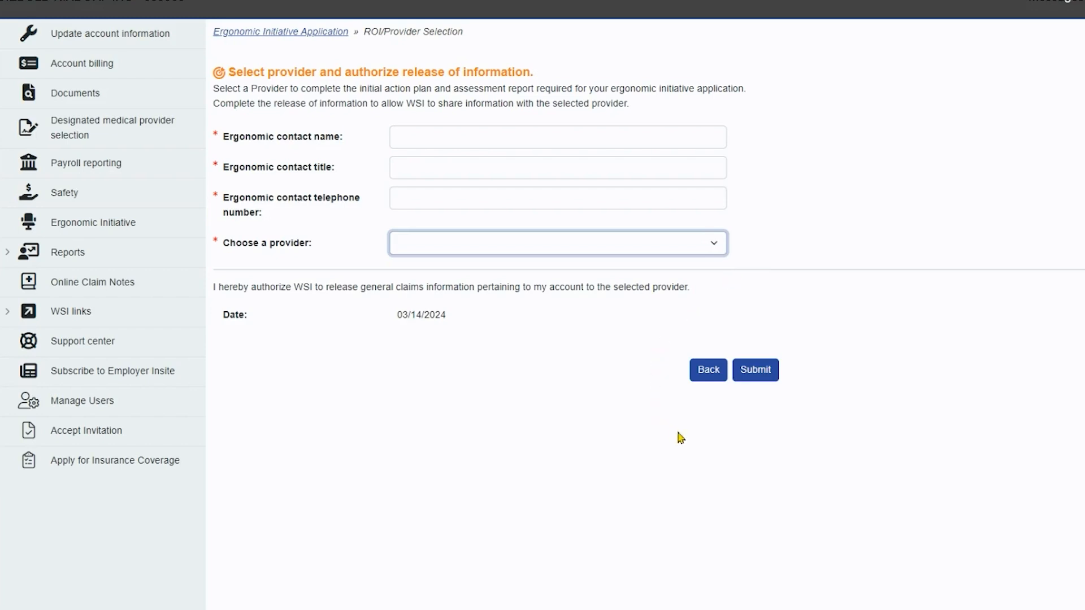